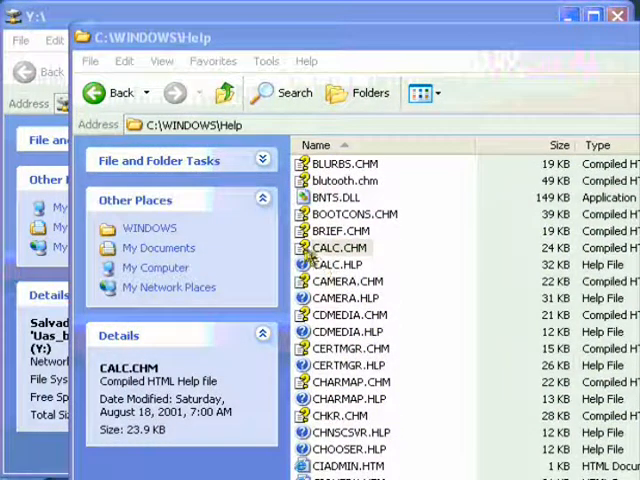
# Step: View CALC.CHM from C:\WINDOWS\Help, close it, and copy the file
pyautogui.rightClick(338, 246)
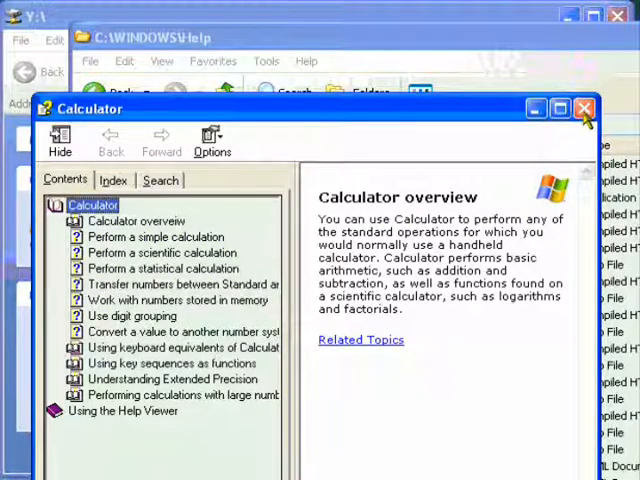
pyautogui.click(584, 108)
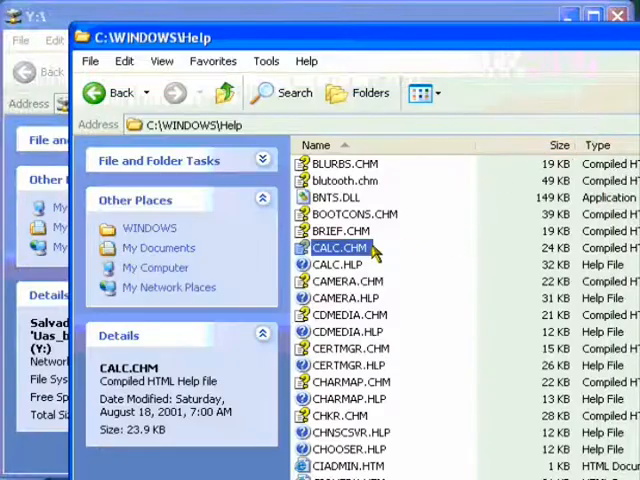
pyautogui.rightClick(340, 246)
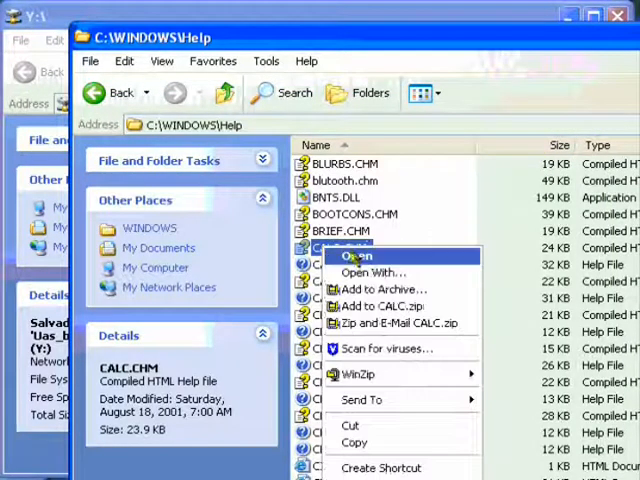
pyautogui.moveTo(356, 442)
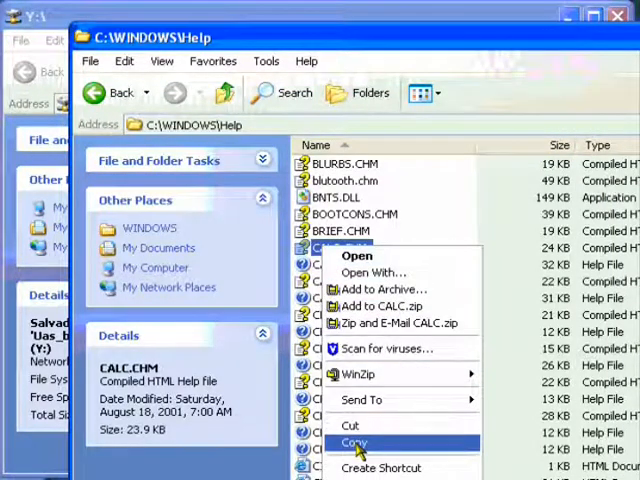
pyautogui.click(352, 442)
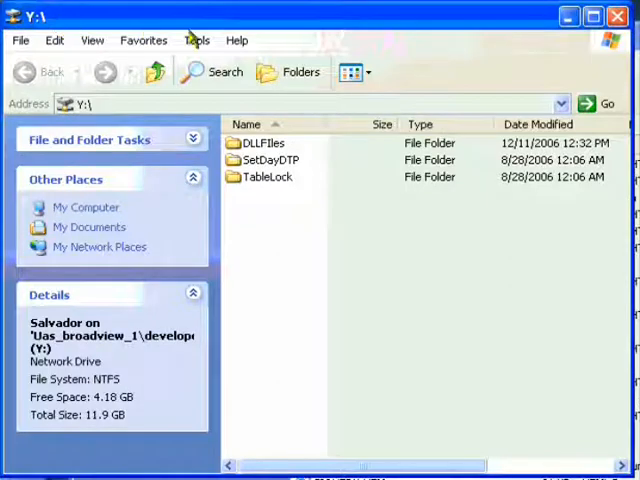
# Step: Paste CALC.CHM onto Y:, open it there and show 'Perform a simple calculation' coming up blank
pyautogui.rightClick(256, 204)
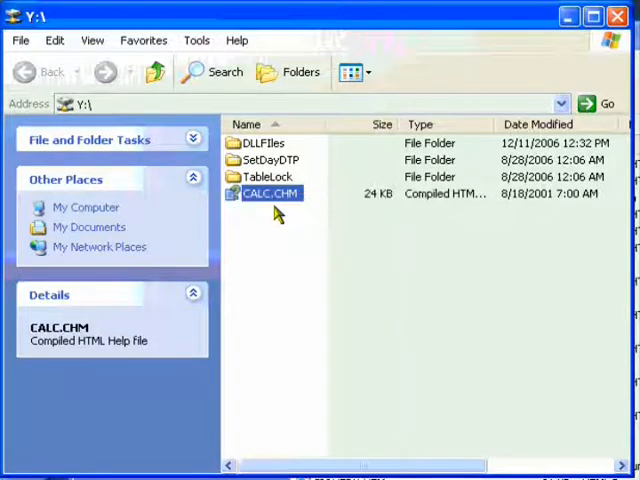
pyautogui.doubleClick(272, 192)
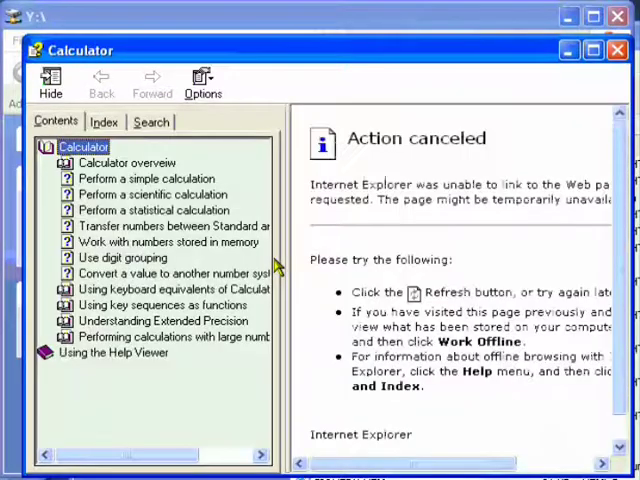
pyautogui.moveTo(468, 184)
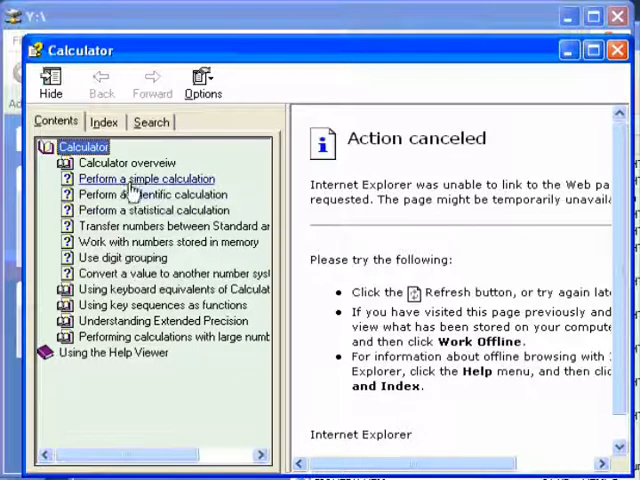
pyautogui.click(144, 178)
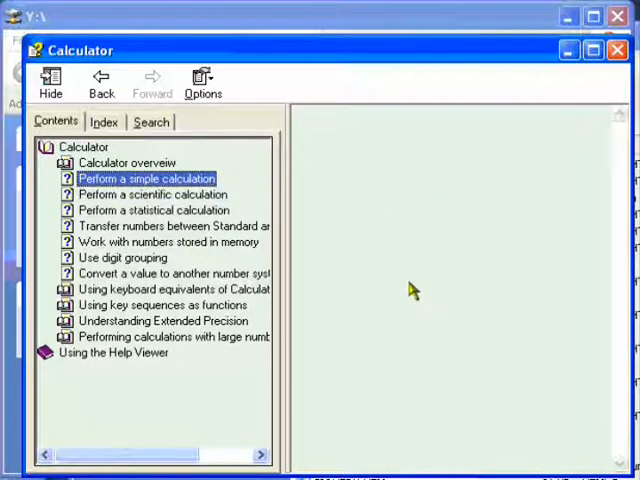
pyautogui.moveTo(448, 378)
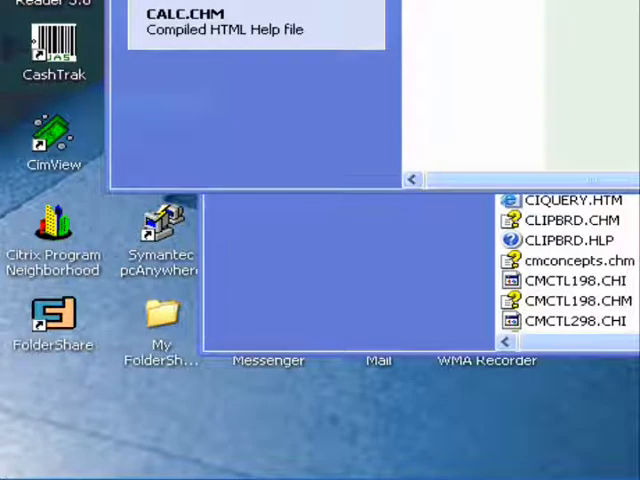
pyautogui.moveTo(270, 320)
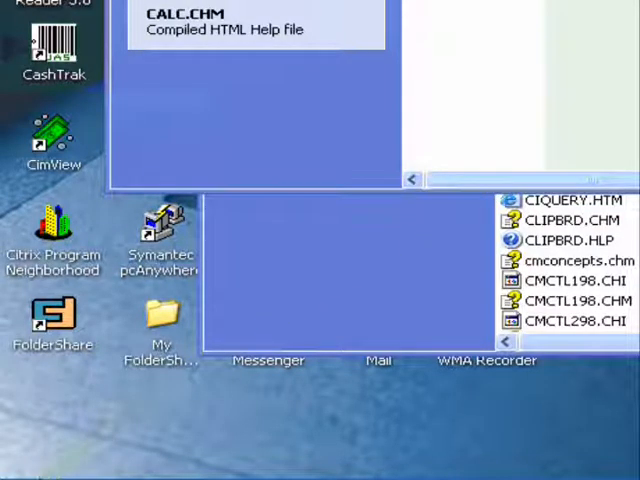
# Step: Launch regedit from Start > Run to show the registry root keys
pyautogui.click(64, 462)
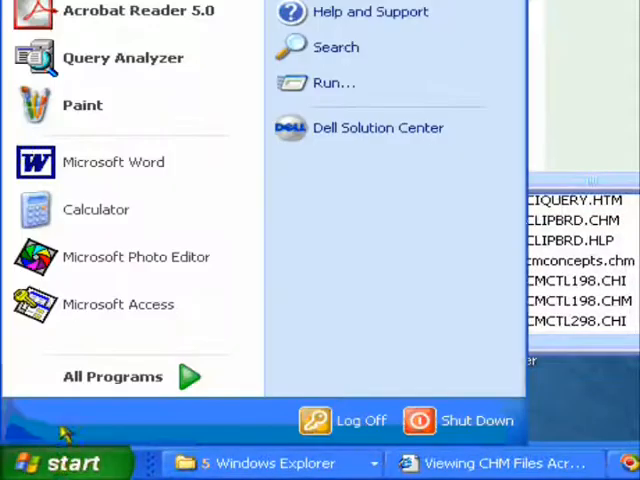
pyautogui.moveTo(278, 196)
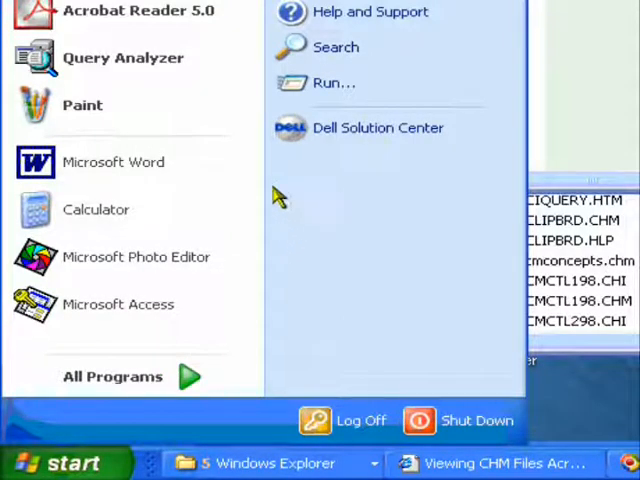
pyautogui.moveTo(332, 84)
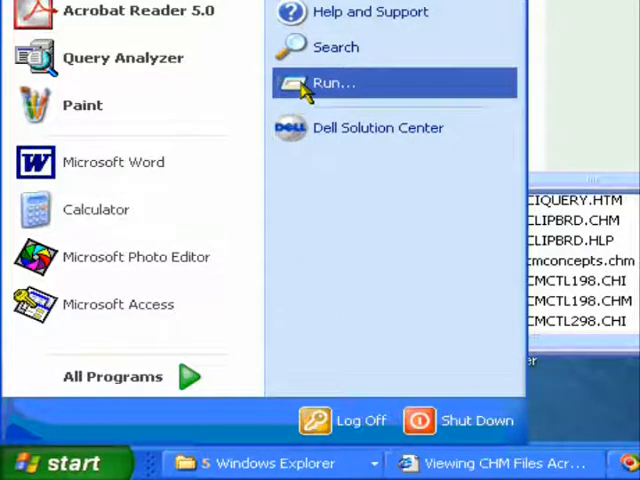
pyautogui.click(334, 82)
pyautogui.write('regedit')
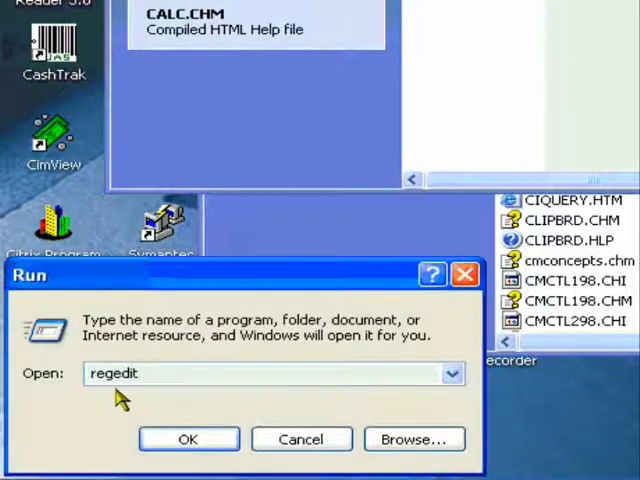
pyautogui.moveTo(188, 440)
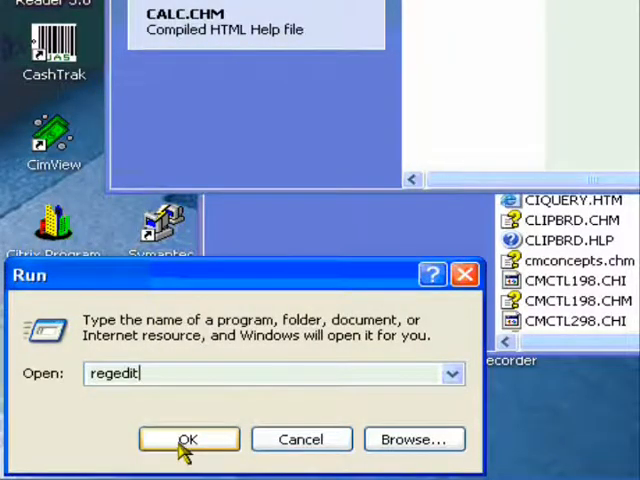
pyautogui.click(188, 440)
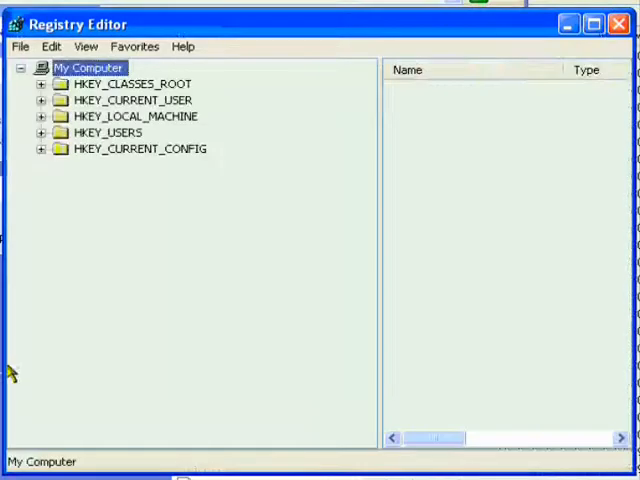
pyautogui.moveTo(110, 132)
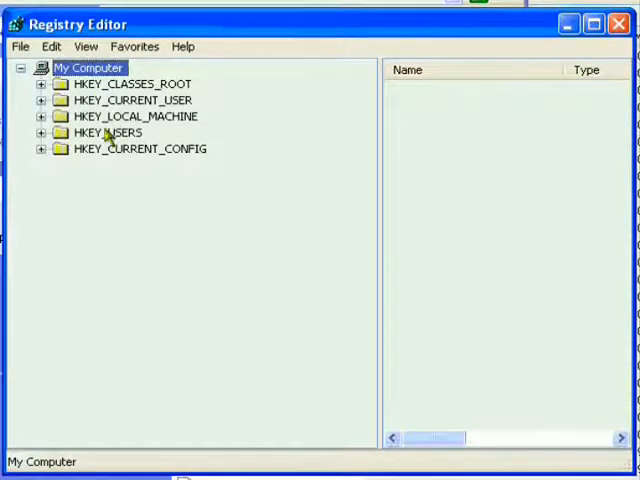
# Step: Navigate to HKEY_LOCAL_MACHINE\SOFTWARE\Microsoft\HTMLHelp\1.x to list its existing values
pyautogui.click(40, 116)
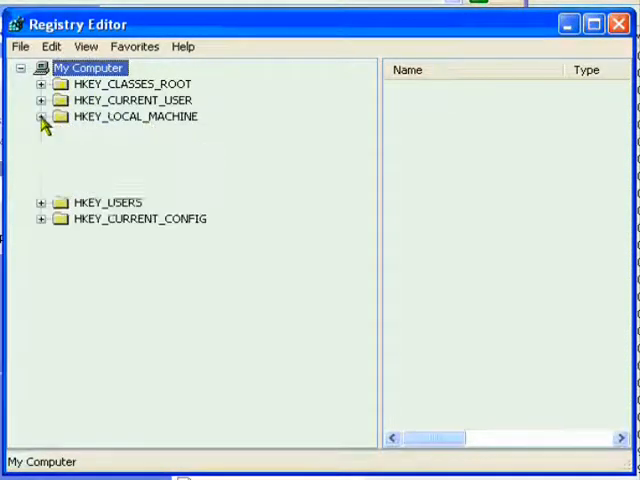
pyautogui.click(40, 116)
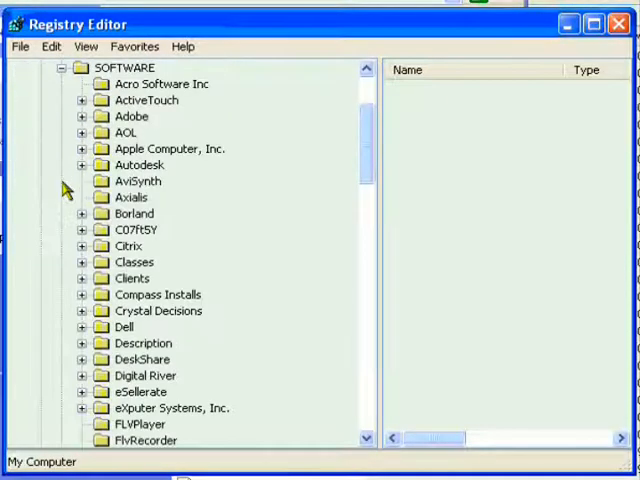
pyautogui.moveTo(372, 150)
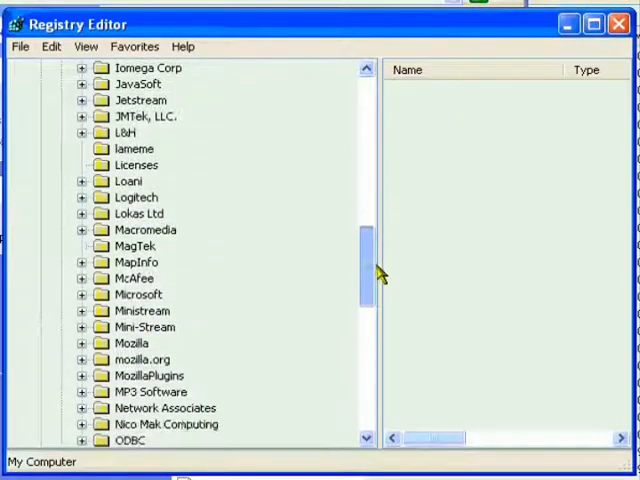
pyautogui.scroll(-3)
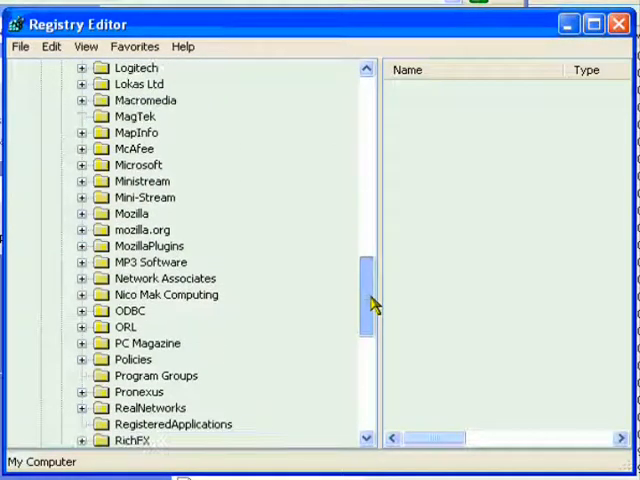
pyautogui.scroll(-3)
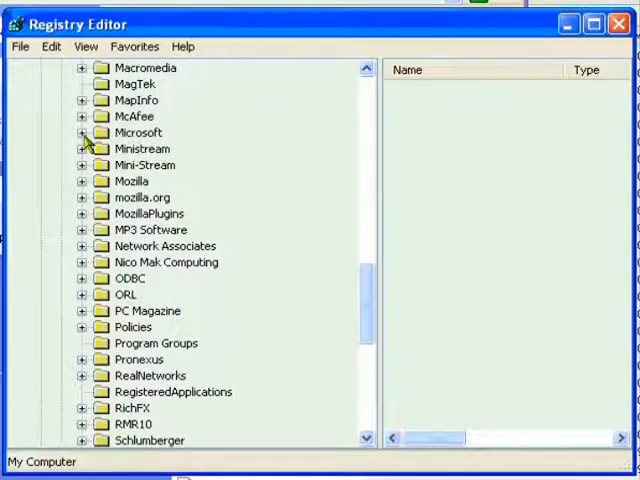
pyautogui.click(82, 132)
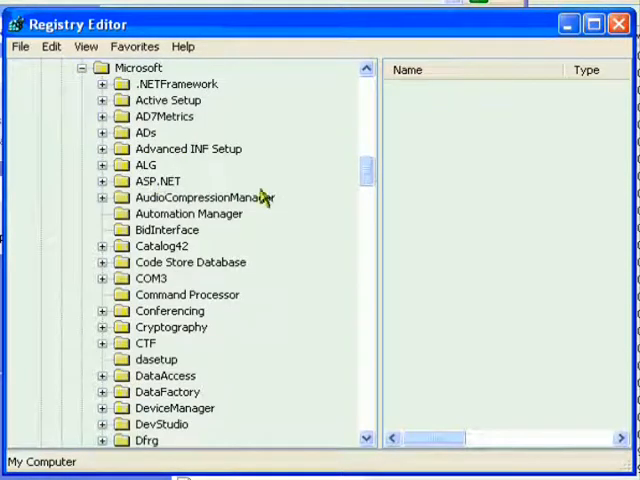
pyautogui.scroll(-3)
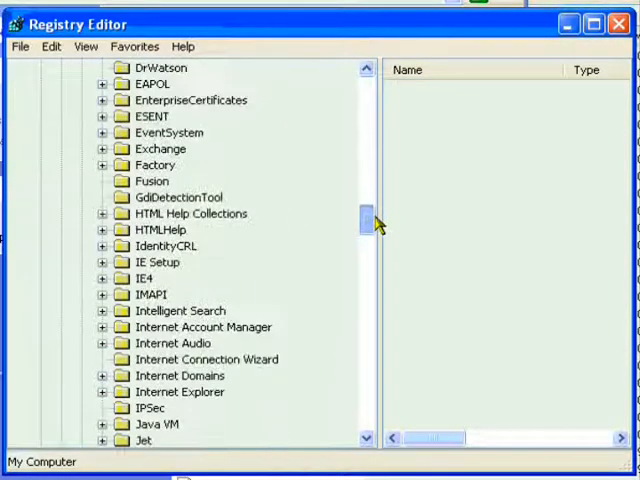
pyautogui.scroll(-3)
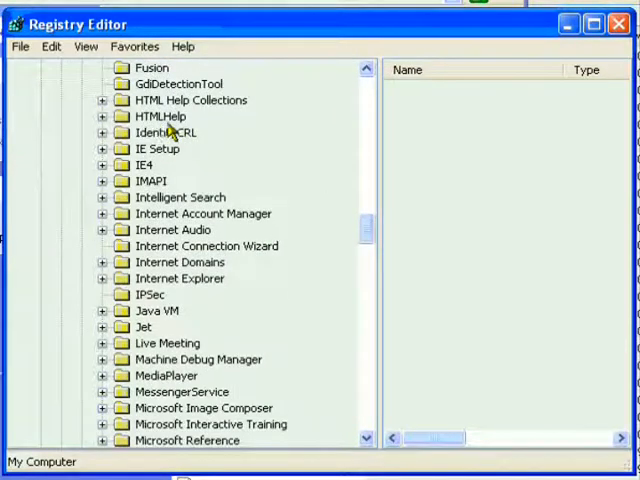
pyautogui.click(100, 116)
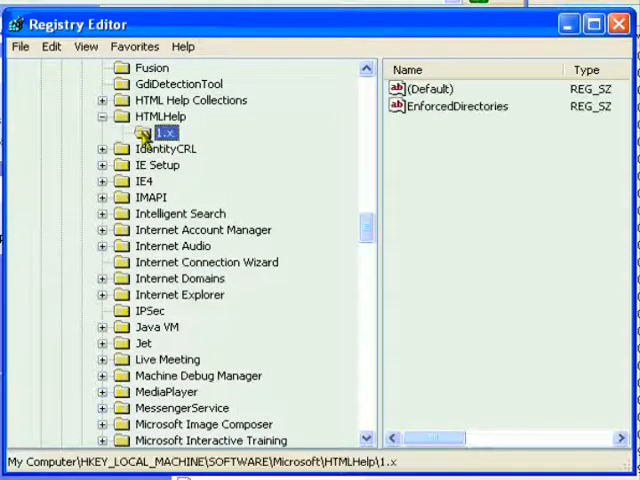
# Step: Create a new subkey named ItssRestrictions under 1.x
pyautogui.rightClick(164, 132)
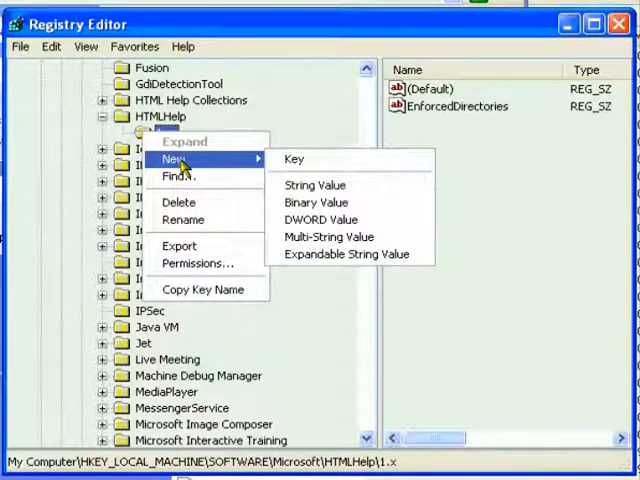
pyautogui.moveTo(296, 160)
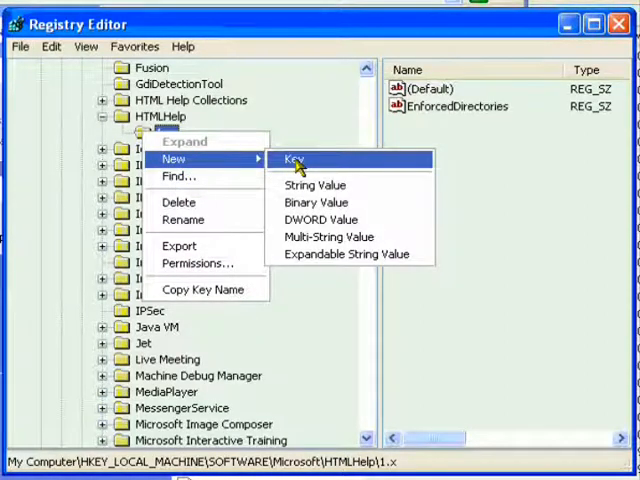
pyautogui.click(292, 160)
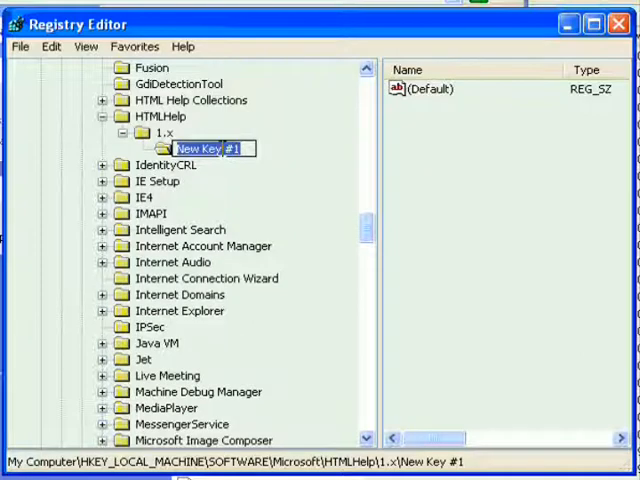
pyautogui.write('ItssRestrictions')
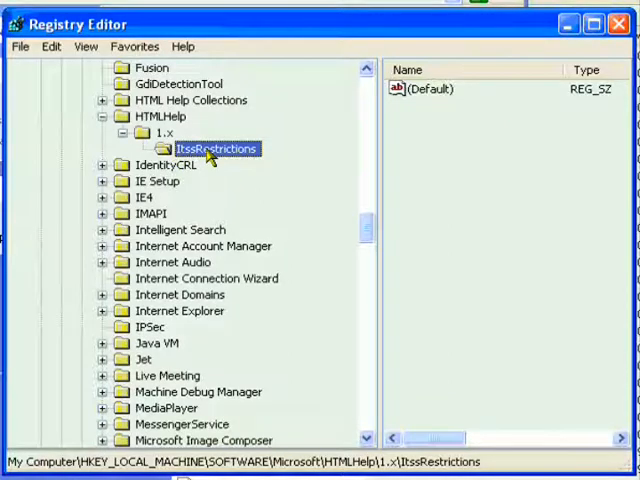
# Step: Add a DWORD value MaxAllowedZone in ItssRestrictions and set its data to 1
pyautogui.rightClick(218, 148)
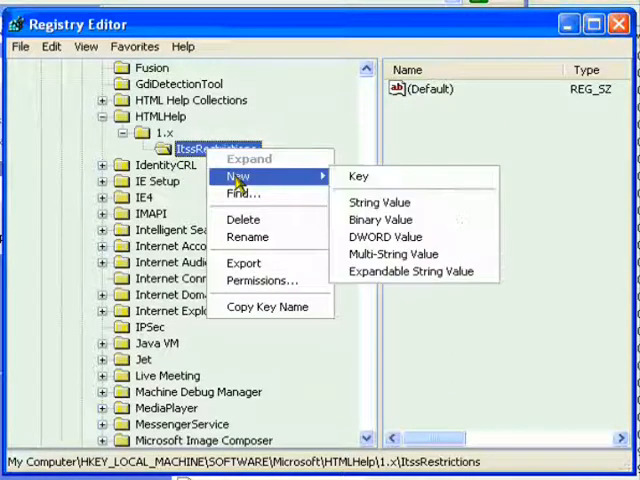
pyautogui.click(384, 236)
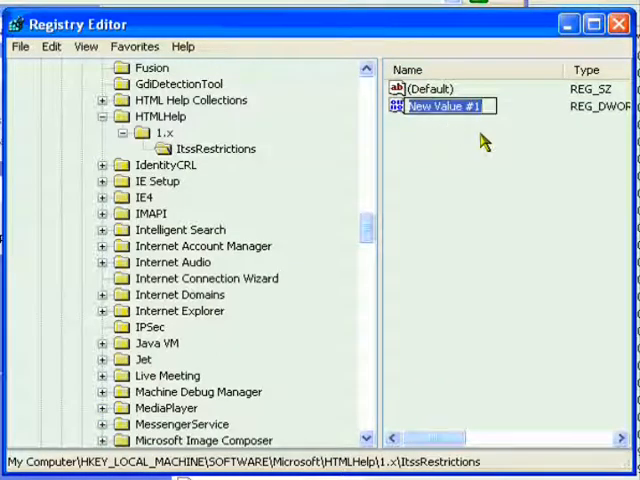
pyautogui.write('MaxAllowedZone')
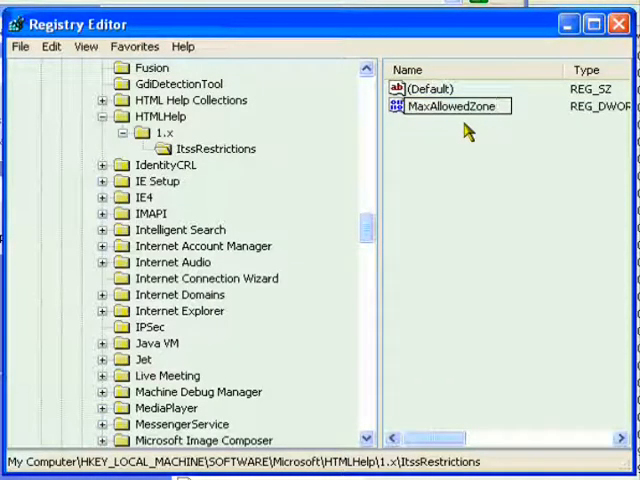
pyautogui.click(456, 106)
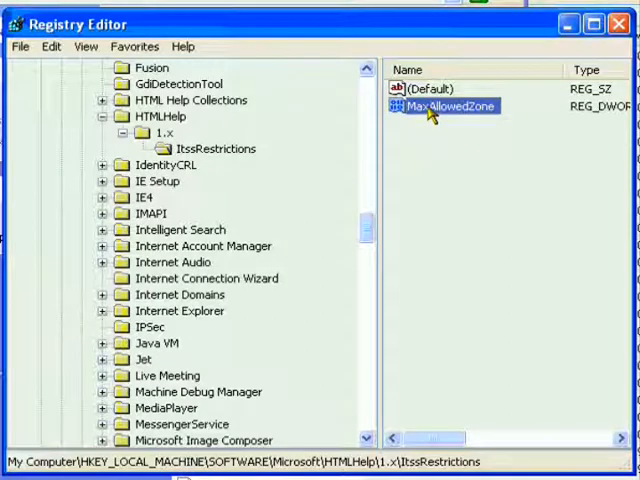
pyautogui.doubleClick(450, 106)
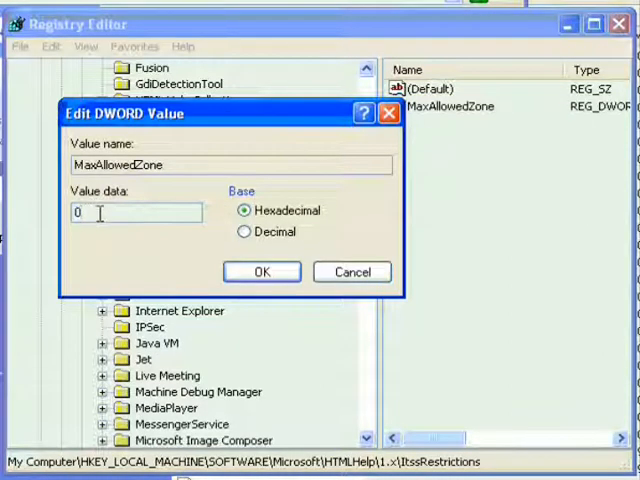
pyautogui.write('1')
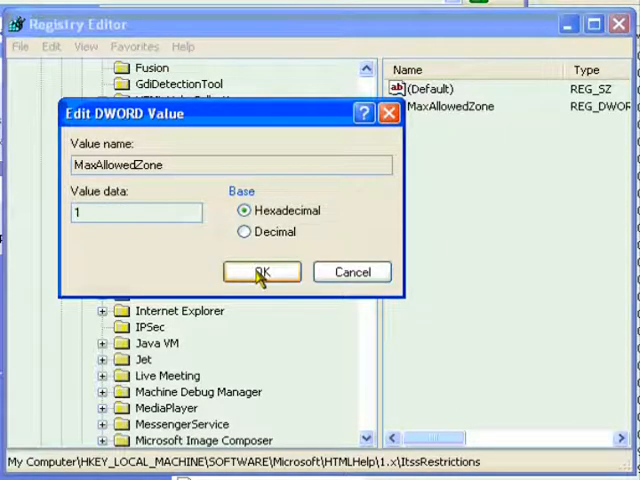
pyautogui.click(260, 272)
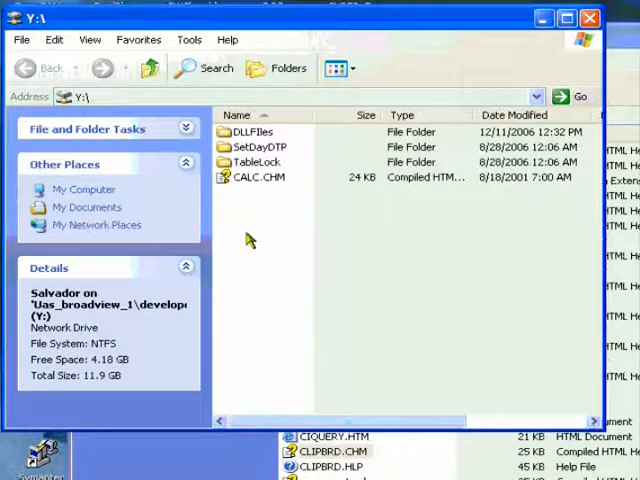
# Step: Reopen CALC.CHM from Y: and show 'Perform a simple calculation' with readable content
pyautogui.click(258, 176)
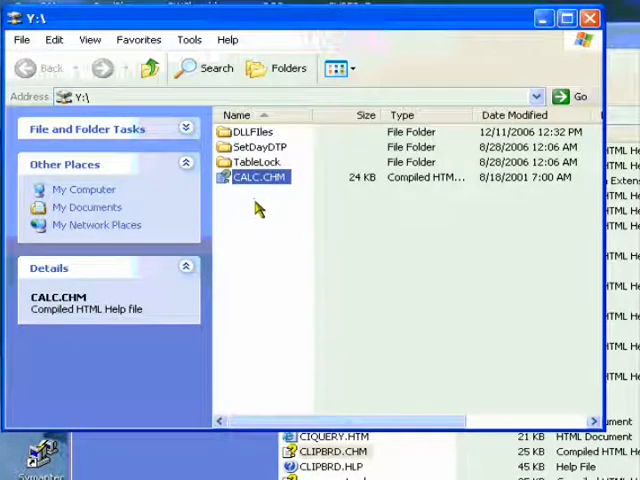
pyautogui.doubleClick(260, 176)
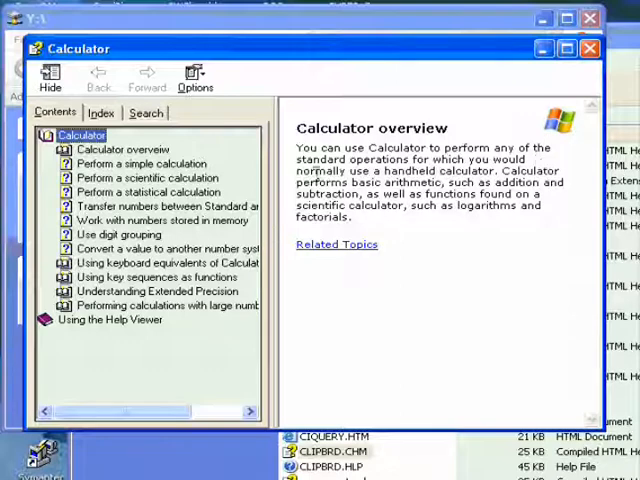
pyautogui.moveTo(140, 164)
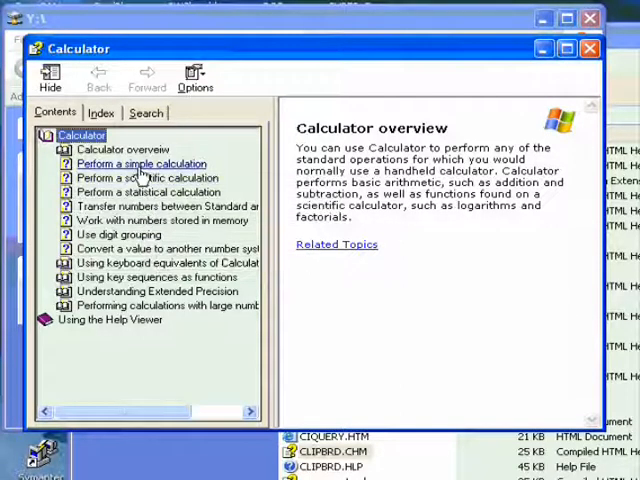
pyautogui.click(140, 164)
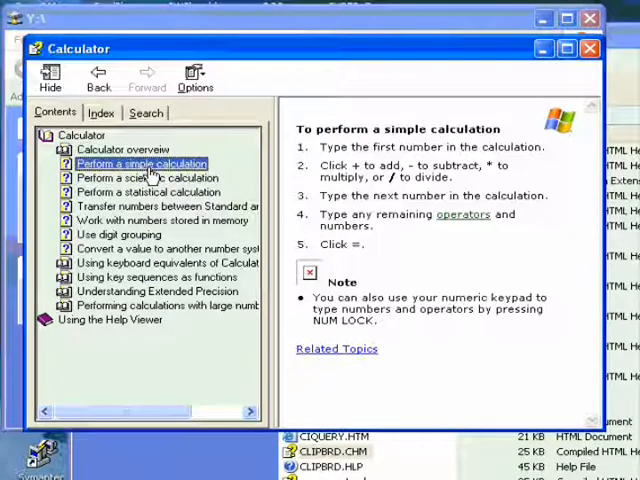